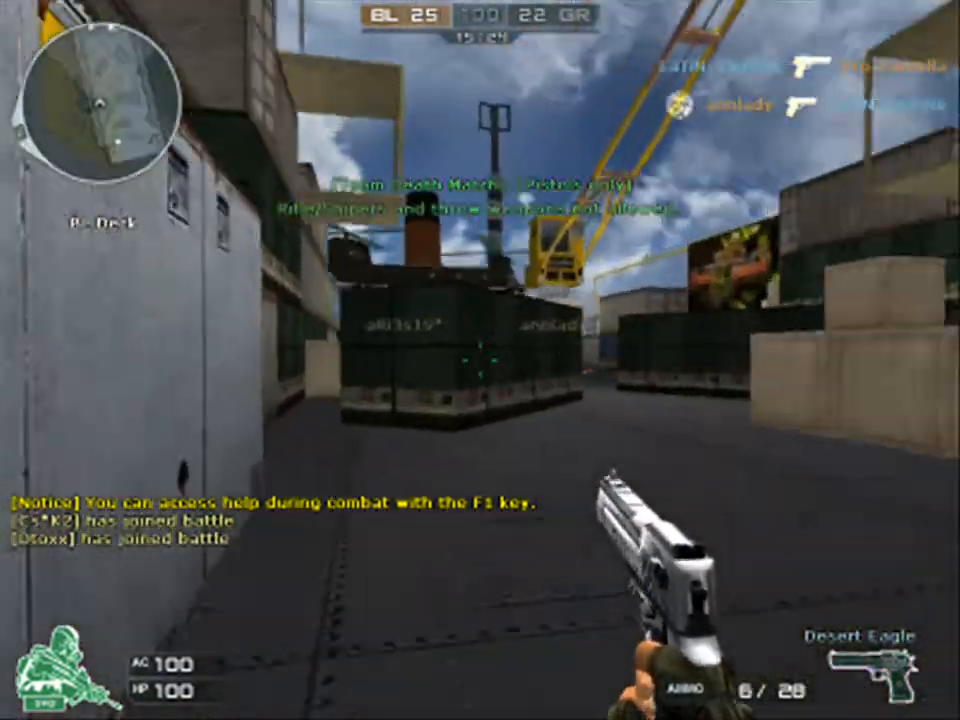
mouse_move(480, 360)
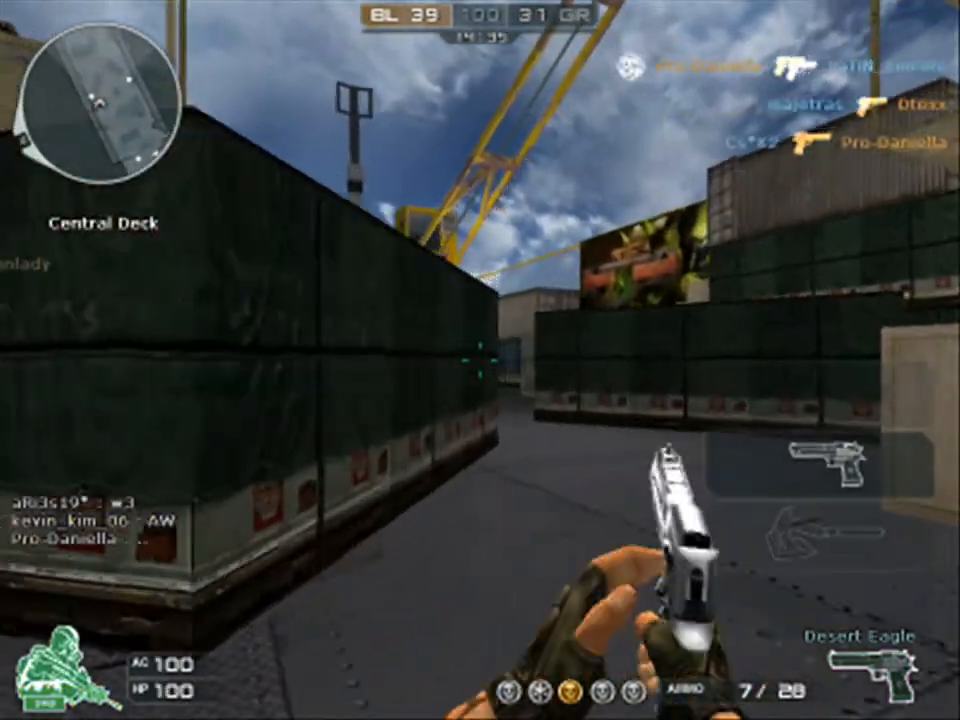
click(480, 360)
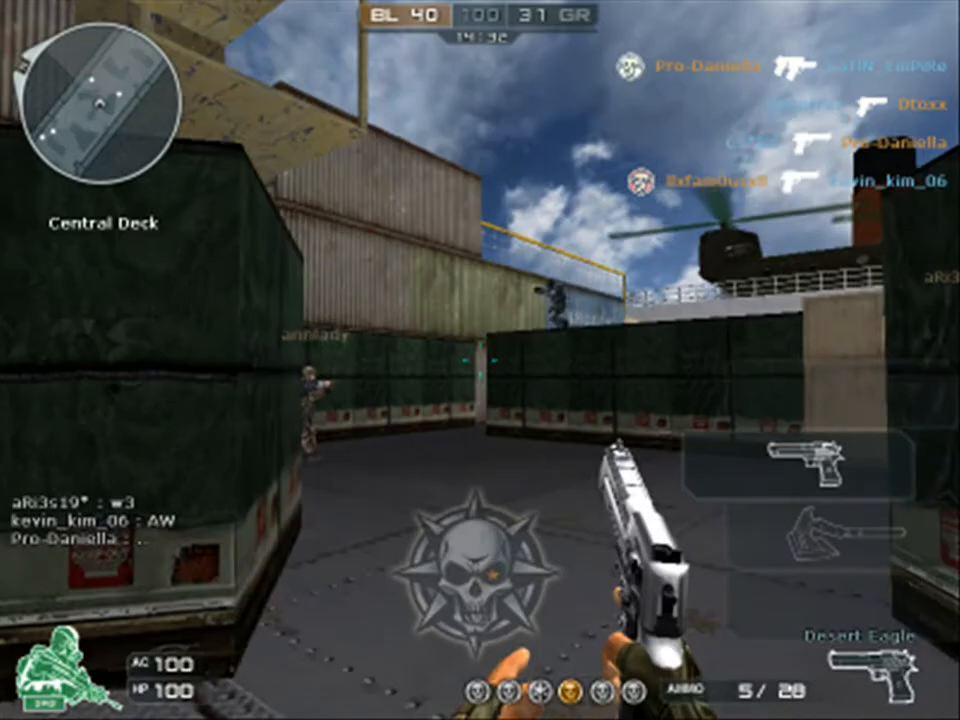
click(480, 360)
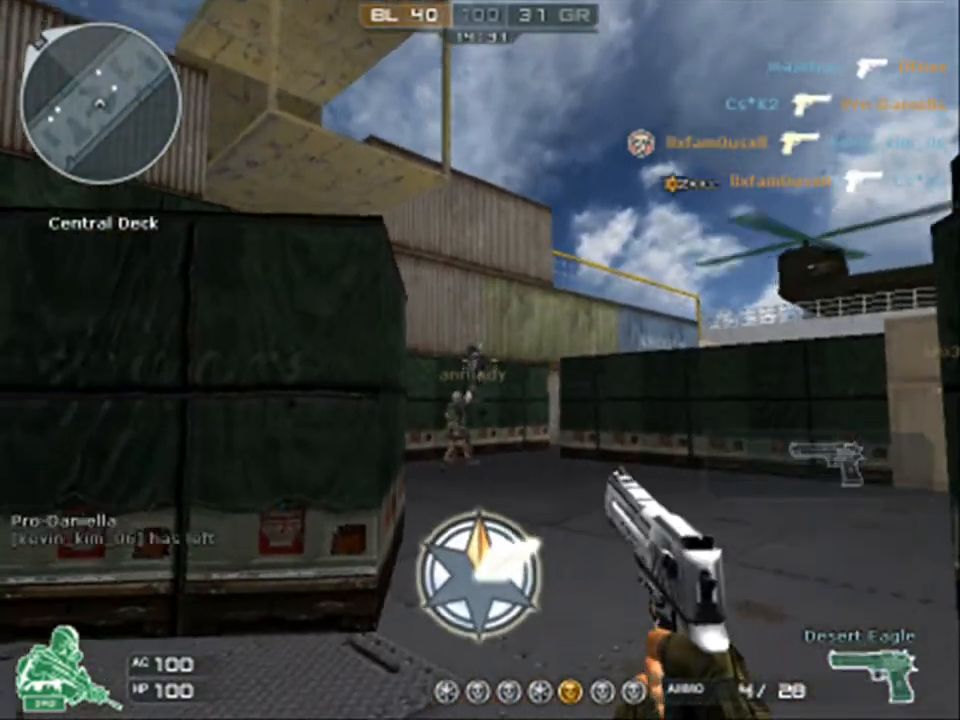